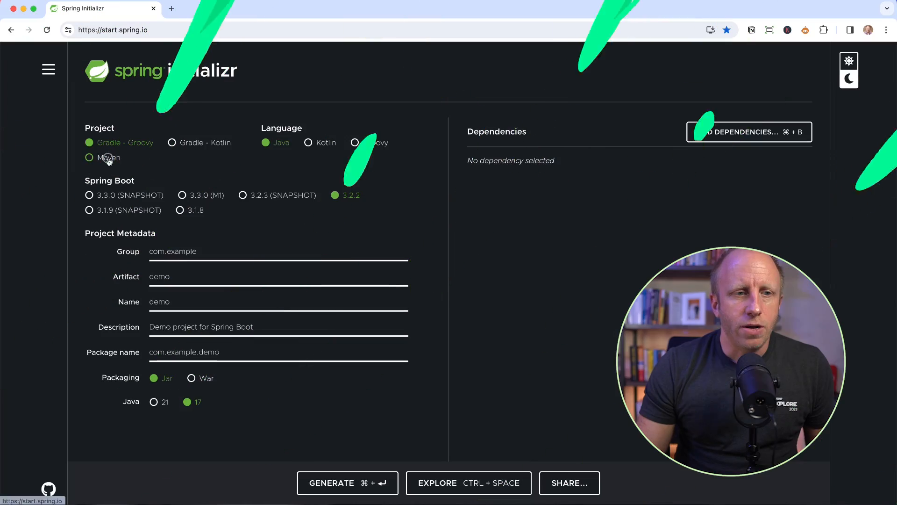
Step: Make the project Maven with group dev.danvega
{"action": "left_click", "coordinate": [90, 157]}
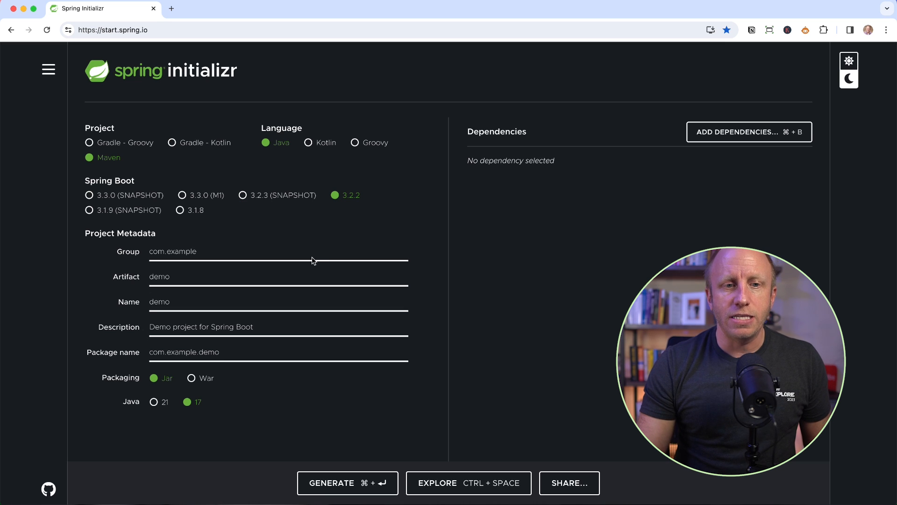
{"action": "double_click", "coordinate": [172, 252]}
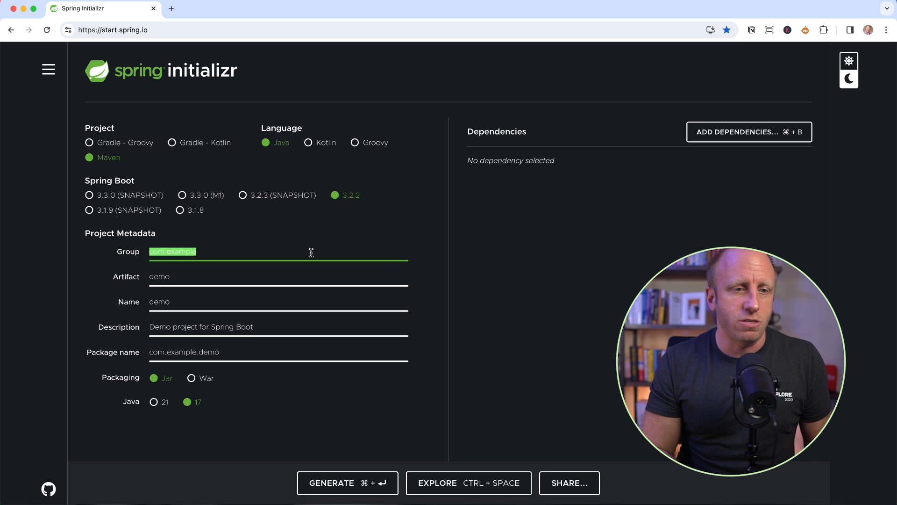
{"action": "type", "text": "dev.danvega"}
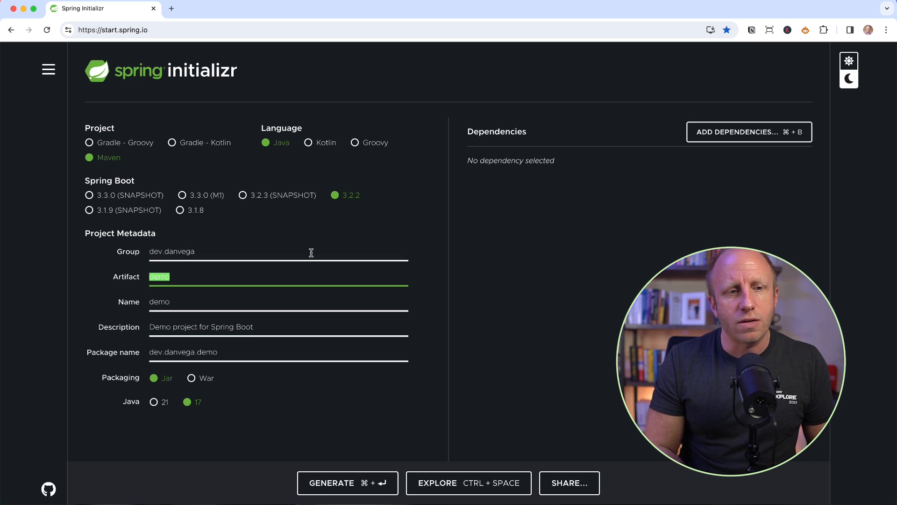
Step: Set the artifact to rc-test and choose Java 21
{"action": "type", "text": "rc-"}
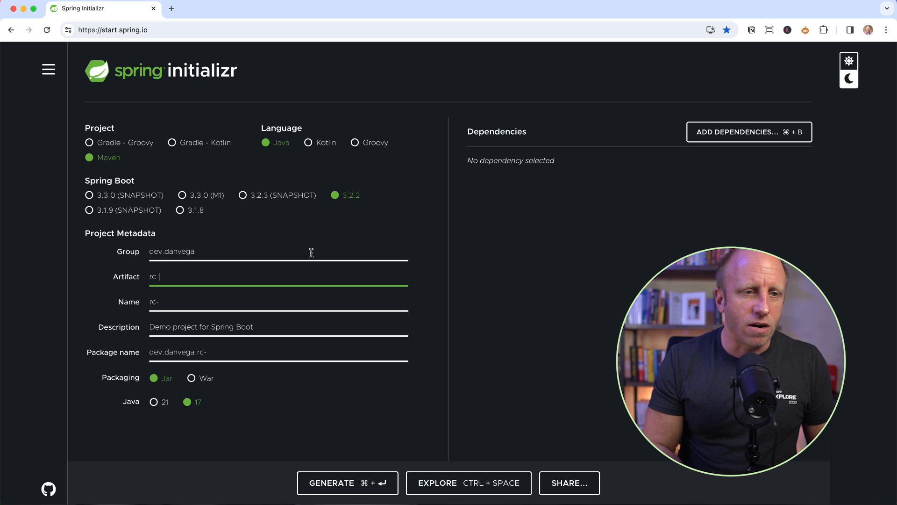
{"action": "type", "text": "te"}
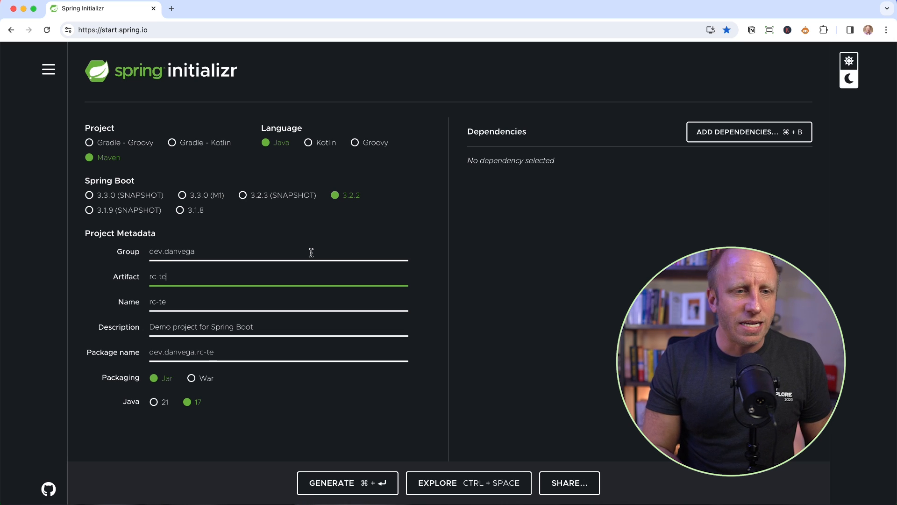
{"action": "type", "text": "st"}
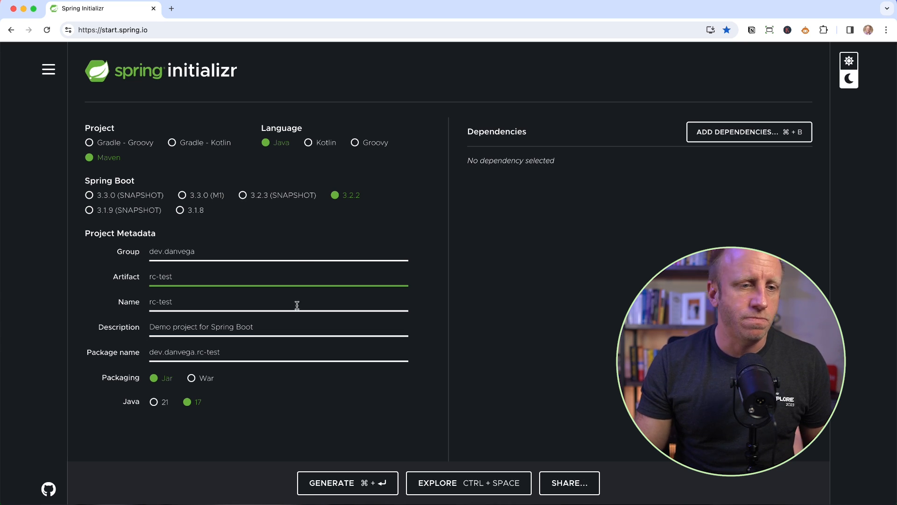
{"action": "left_click", "coordinate": [154, 401]}
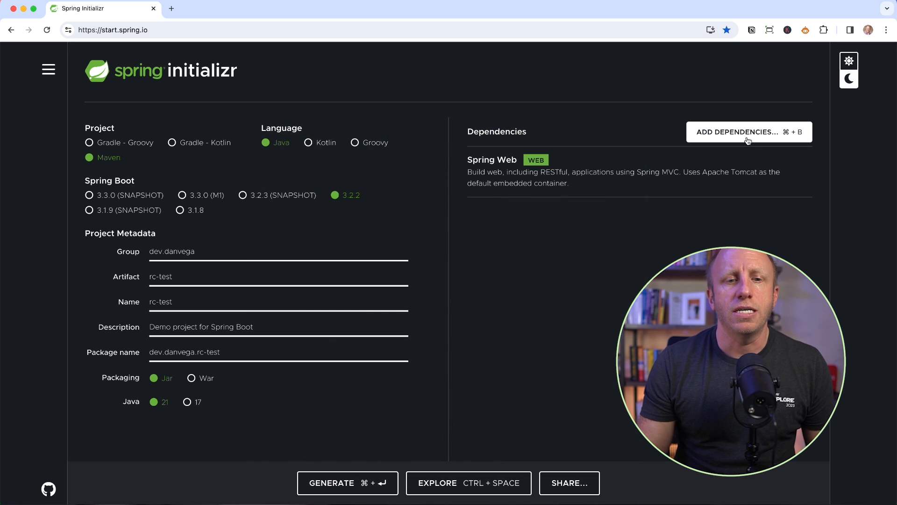
Step: Create a new Java record named Post in the rc-test project
{"action": "left_click", "coordinate": [347, 482]}
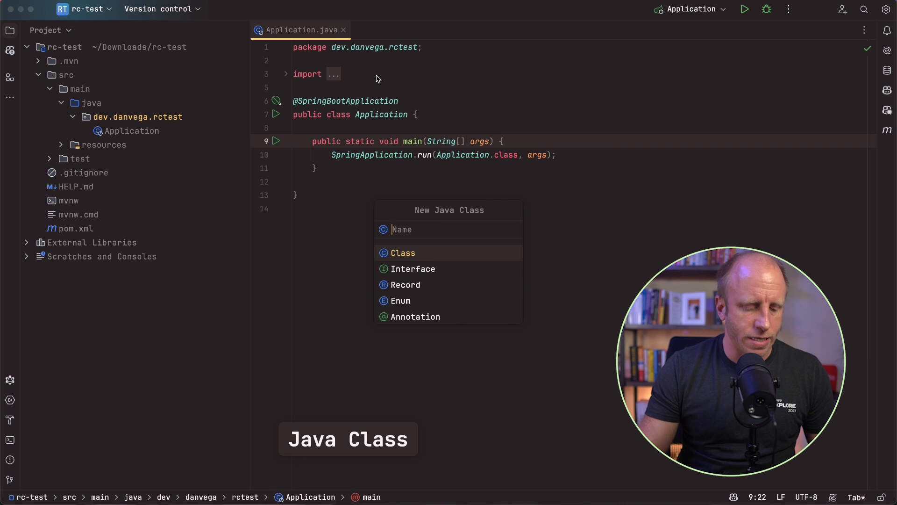
{"action": "type", "text": "Post"}
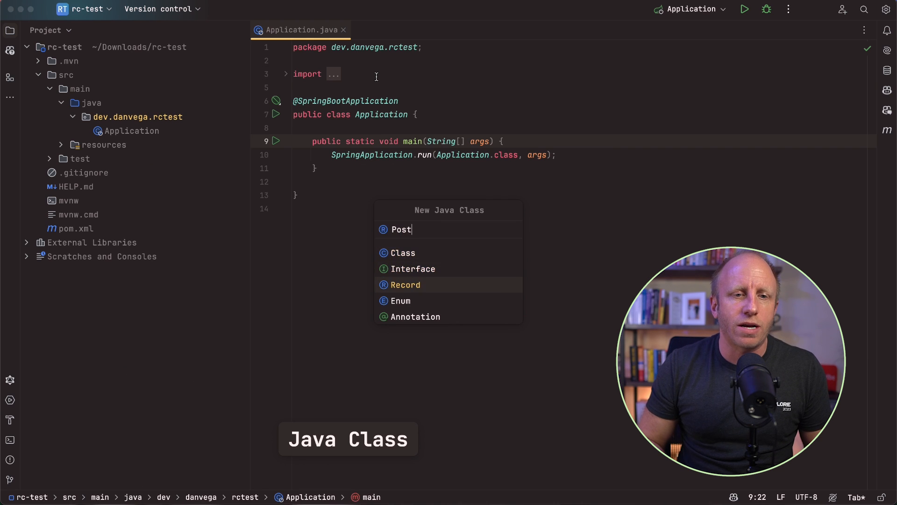
{"action": "left_click", "coordinate": [406, 284]}
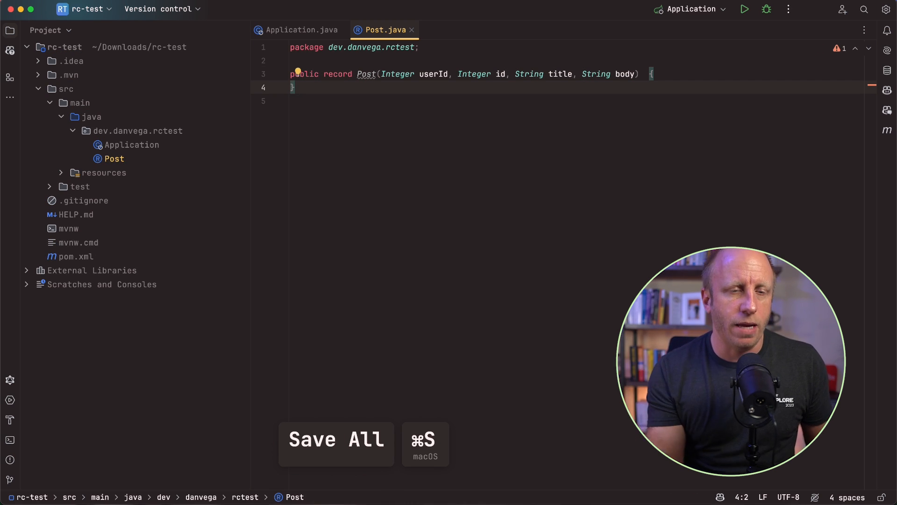
Step: Create a new Java class named PostClient in the rctest package
{"action": "left_click", "coordinate": [302, 30]}
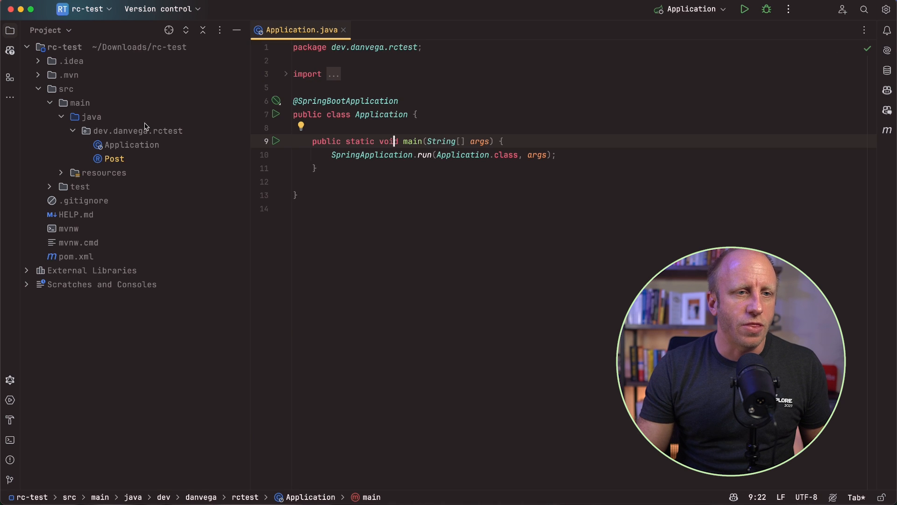
{"action": "right_click", "coordinate": [90, 116]}
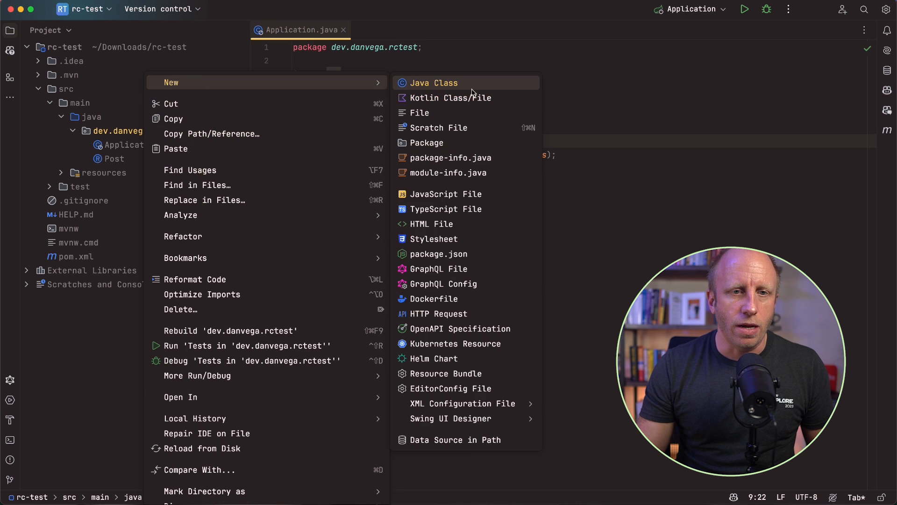
{"action": "left_click", "coordinate": [433, 82]}
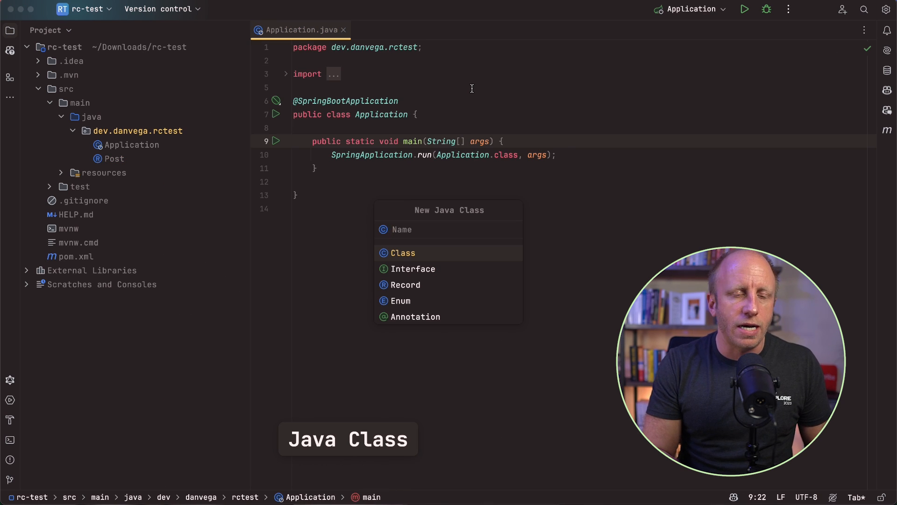
{"action": "type", "text": "PostClient"}
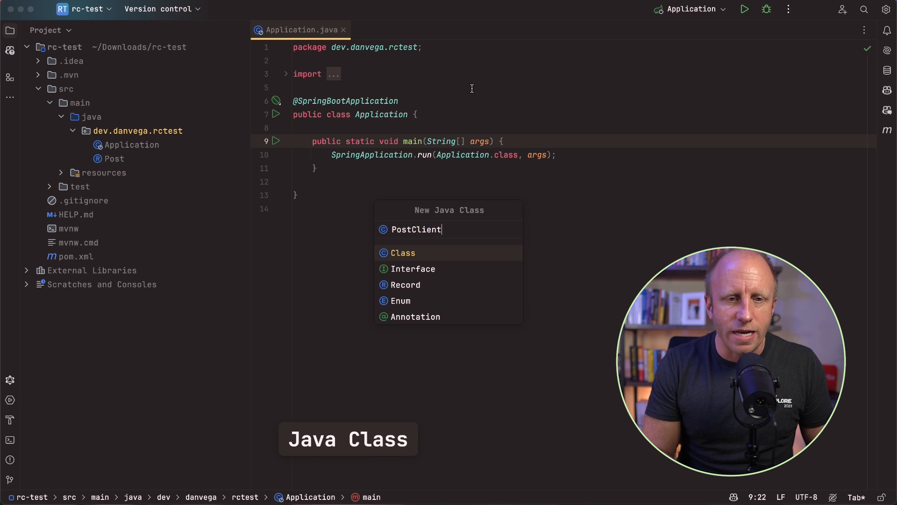
{"action": "left_click", "coordinate": [403, 253]}
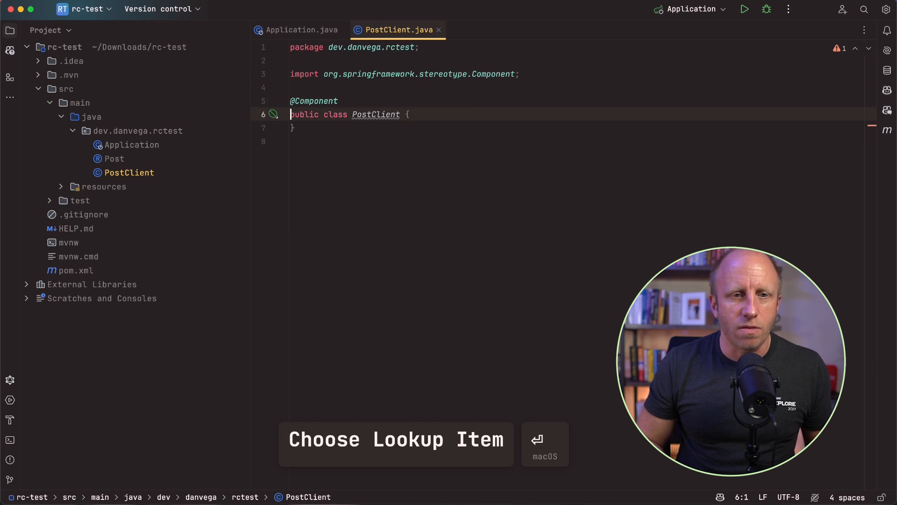
Step: Add a RestClient field inside the PostClient class body
{"action": "key", "text": "enter"}
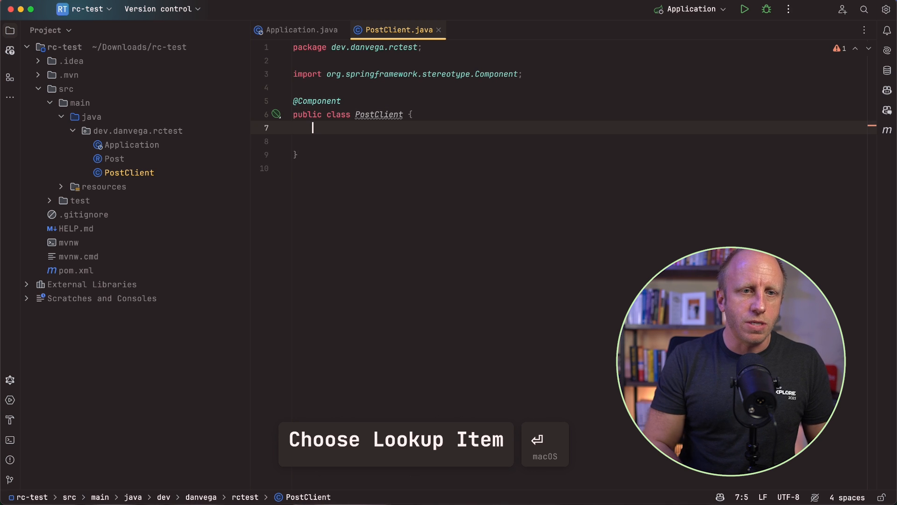
{"action": "type", "text": "restClient;"}
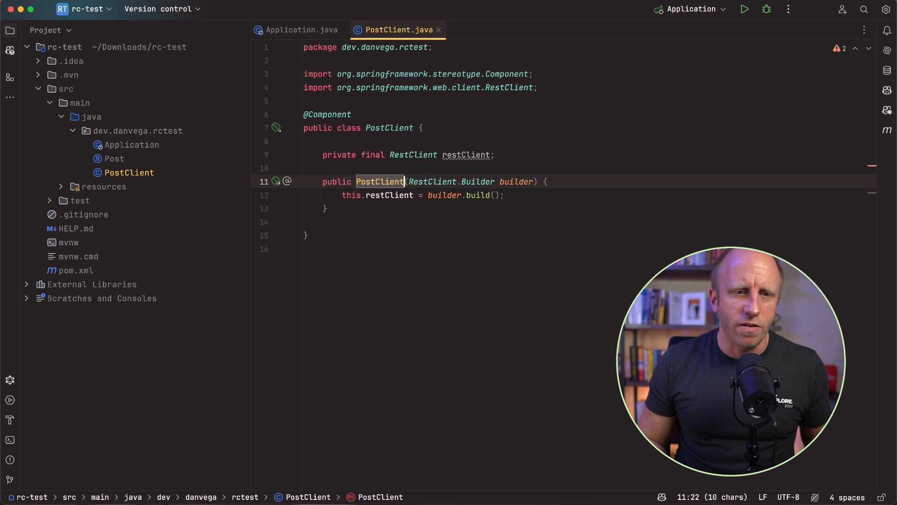
Step: Extend the RestClient builder chain in the constructor with a base URL
{"action": "left_click", "coordinate": [420, 196]}
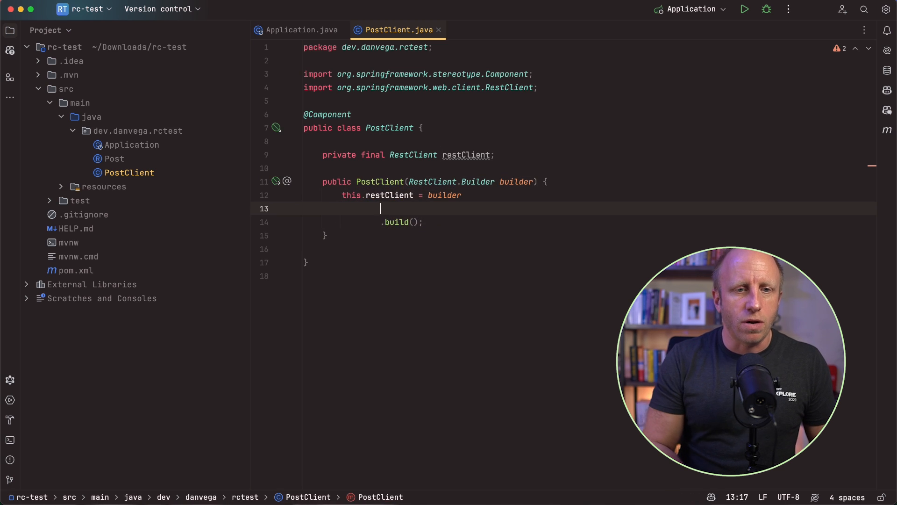
{"action": "type", "text": "b"}
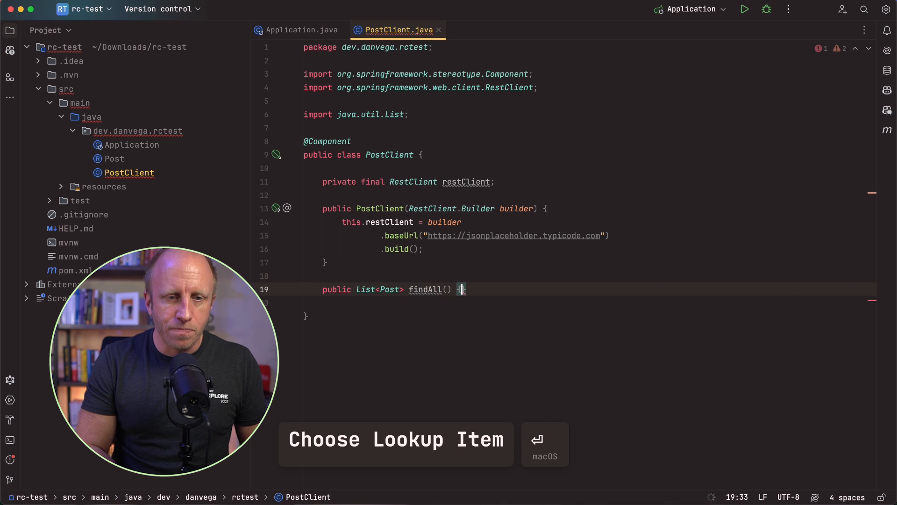
Step: Write findAll fetching /posts, retrieving the body via a ParameterizedTypeReference, and save
{"action": "type", "text": "return restClient.get("}
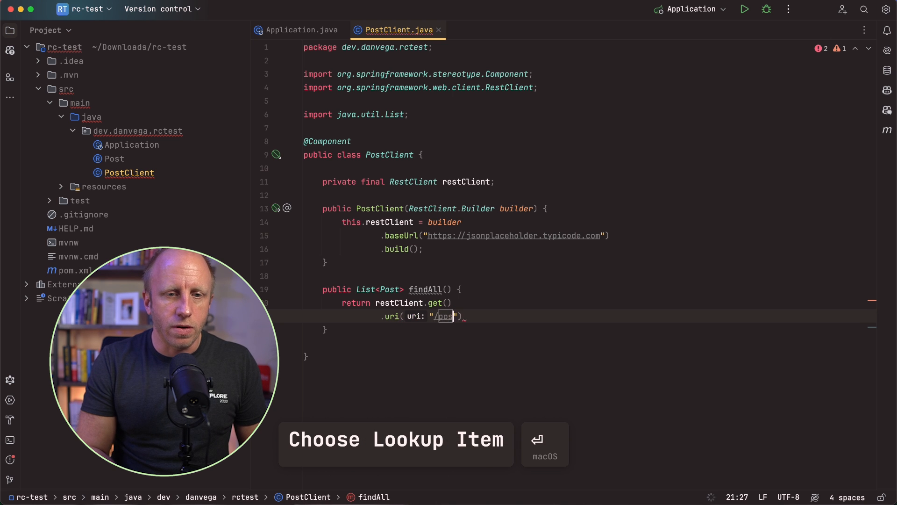
{"action": "key", "text": "Enter"}
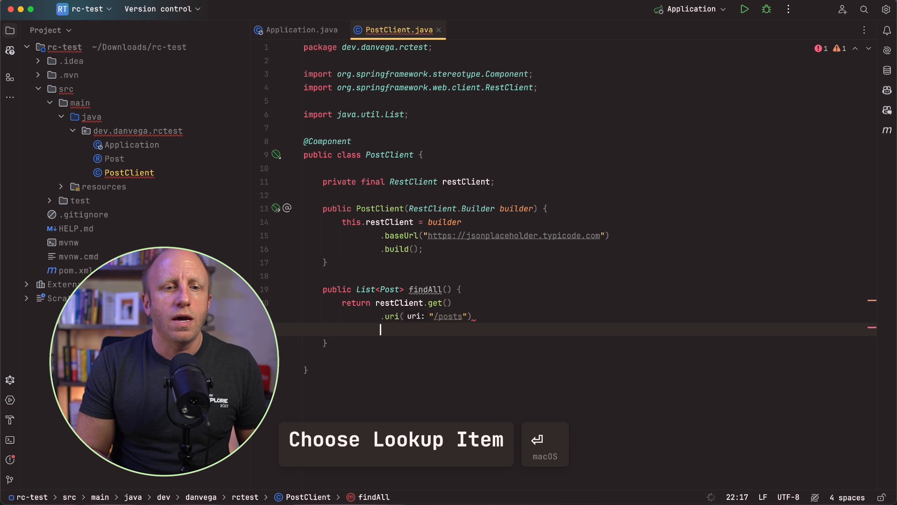
{"action": "type", "text": ".retrieve()"}
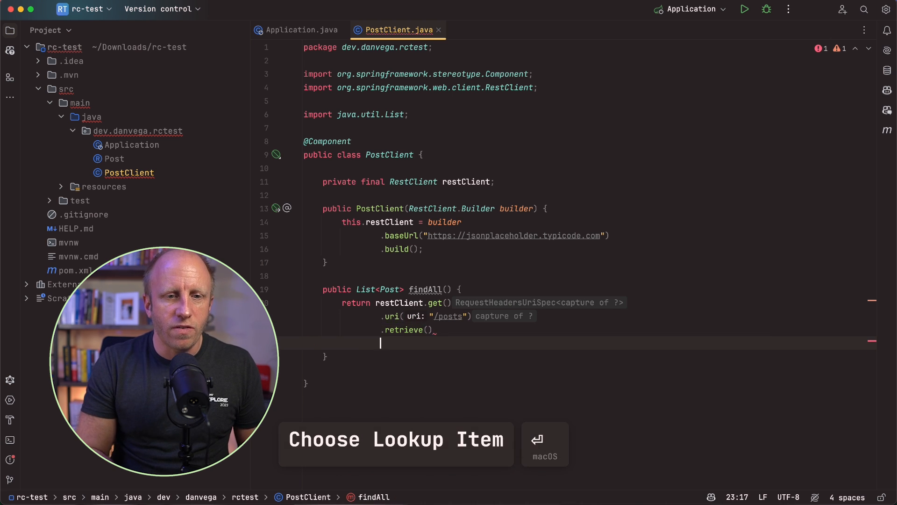
{"action": "type", "text": ".body(List.class)"}
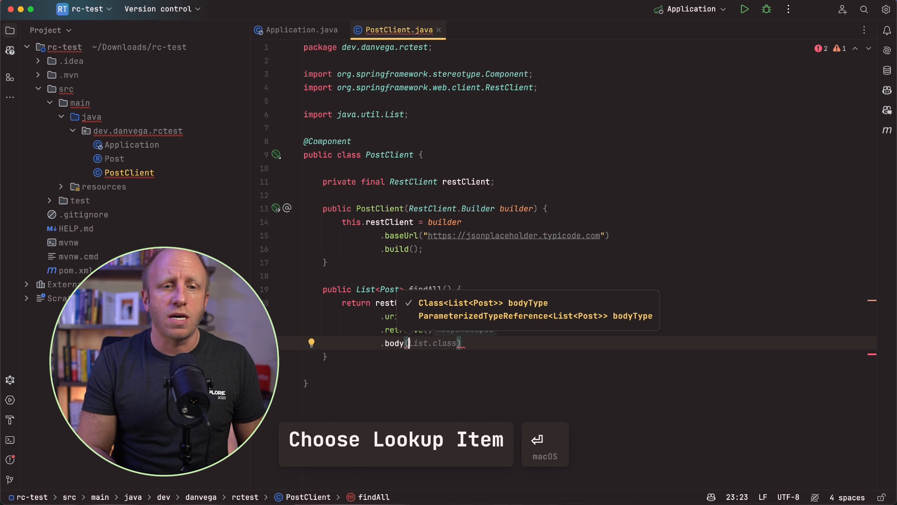
{"action": "type", "text": "new ParameterizedTypeReference<>("}
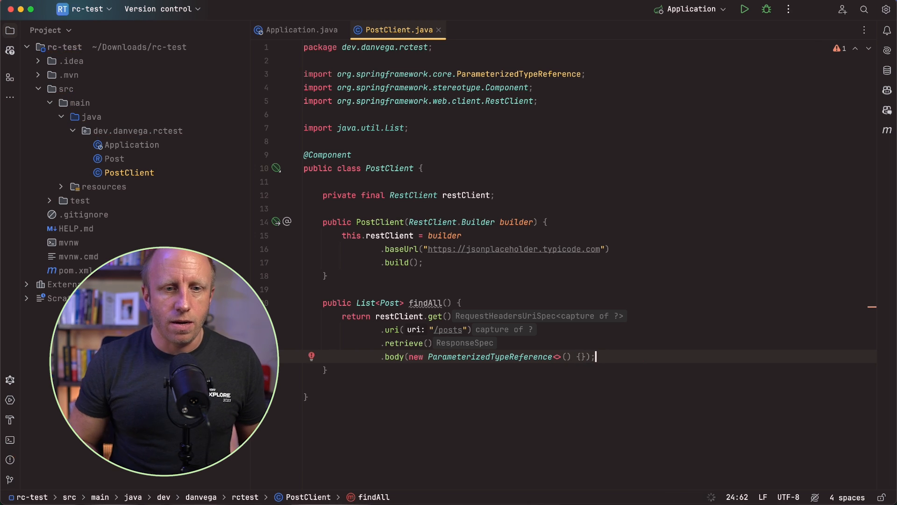
{"action": "key", "text": "cmd+s"}
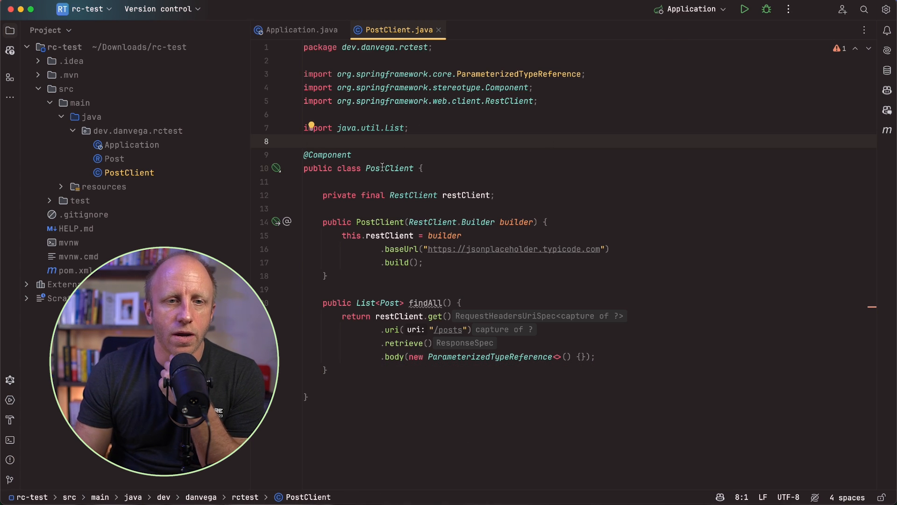
Step: Generate a PostClientTest class with a test method for findAll
{"action": "right_click", "coordinate": [389, 168]}
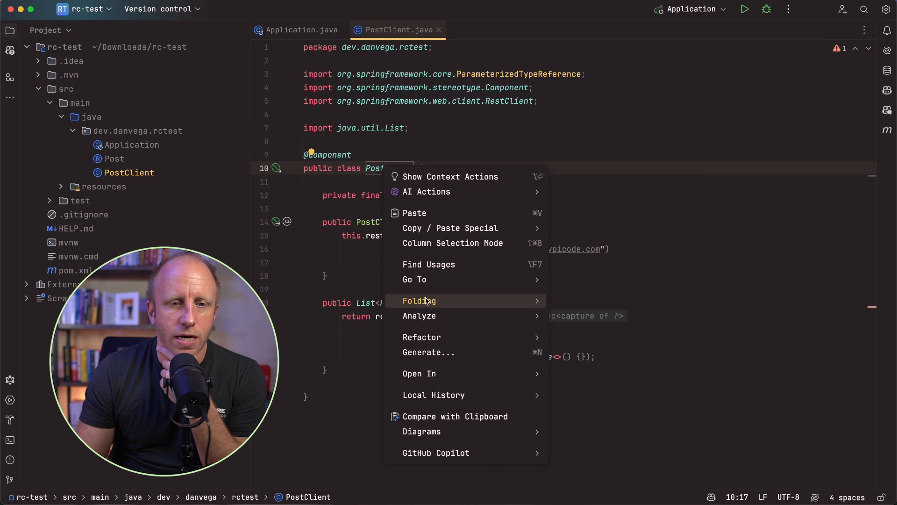
{"action": "left_click", "coordinate": [428, 352]}
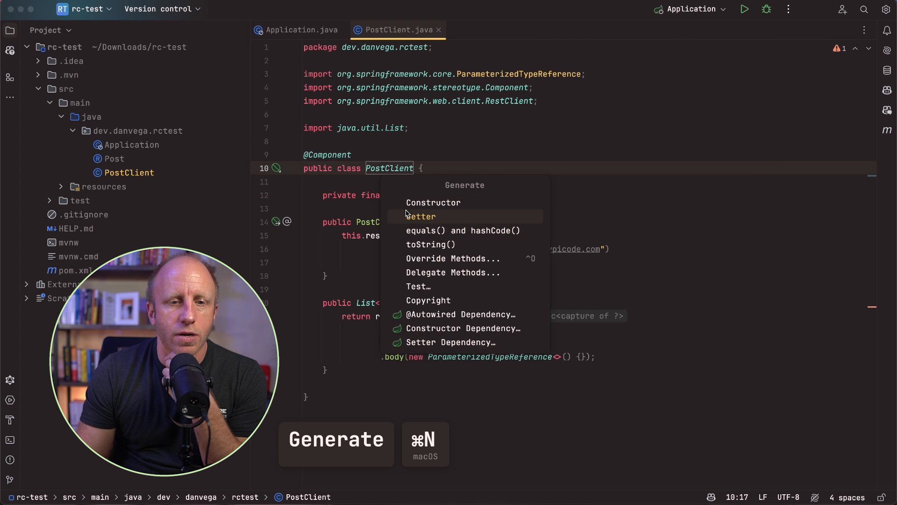
{"action": "left_click", "coordinate": [419, 287]}
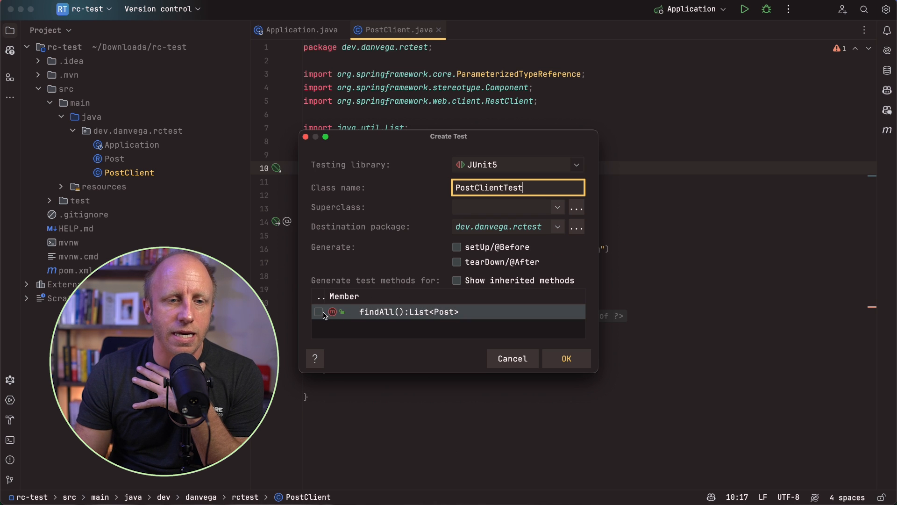
{"action": "left_click", "coordinate": [511, 358]}
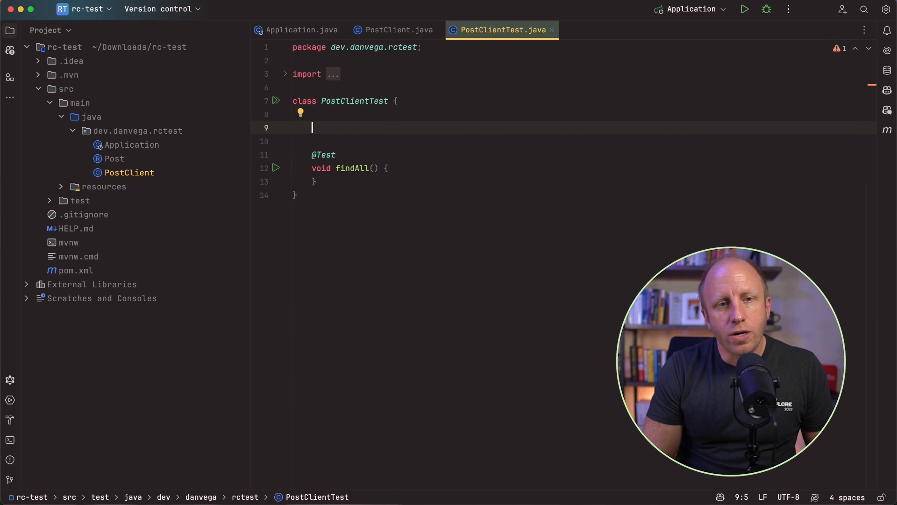
{"action": "type", "text": "@Autowired"}
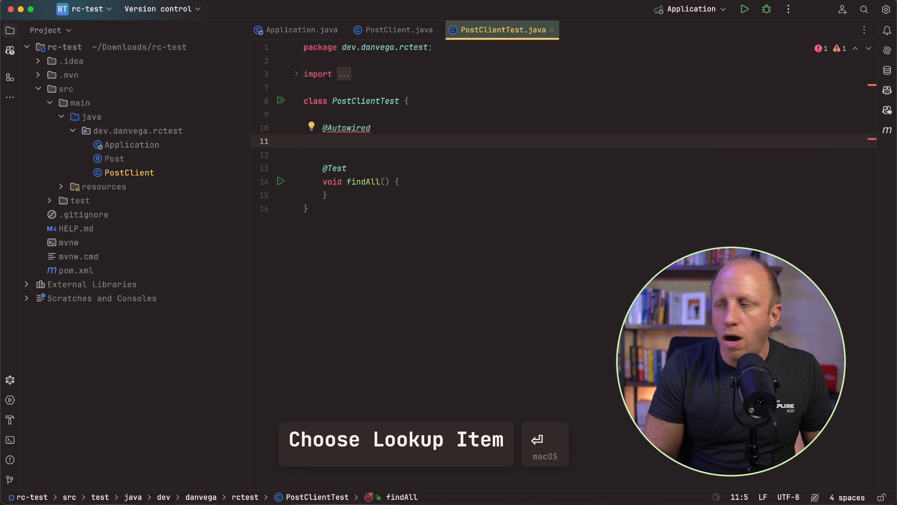
{"action": "type", "text": "PostClient postClient;"}
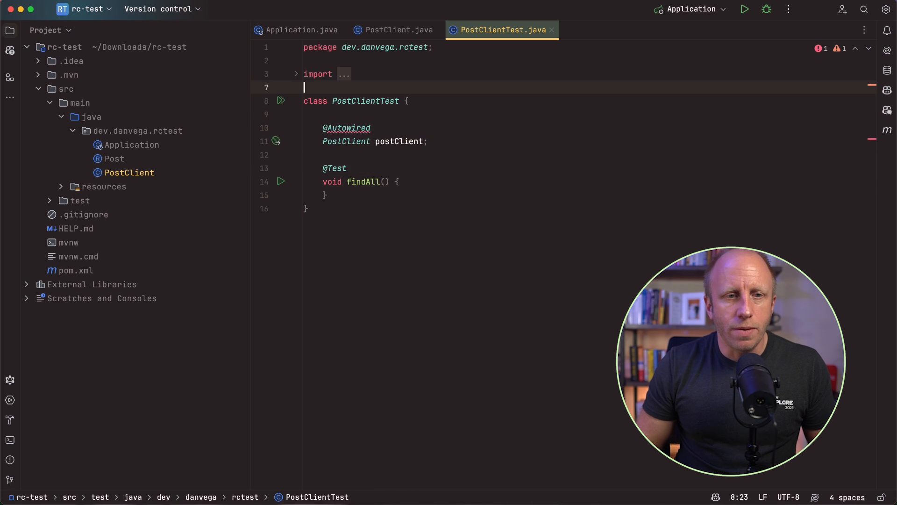
{"action": "type", "text": "@Rest"}
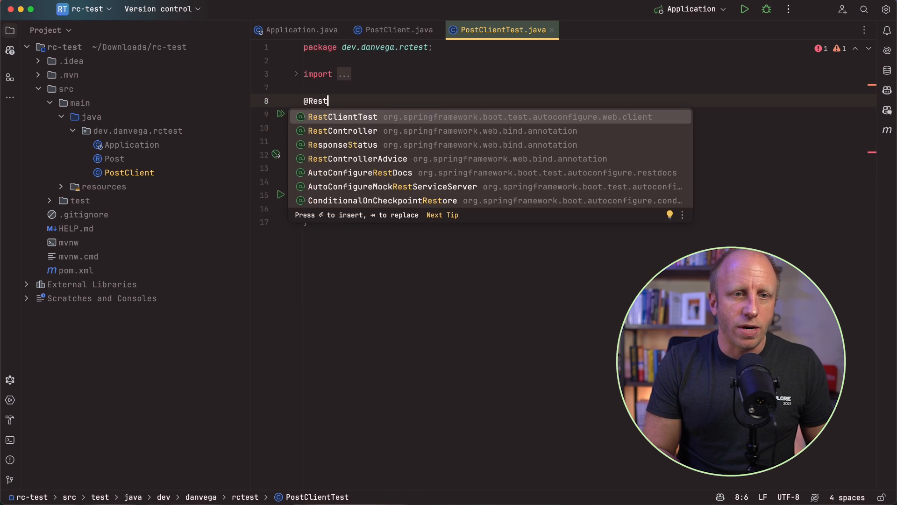
{"action": "key", "text": "Tab"}
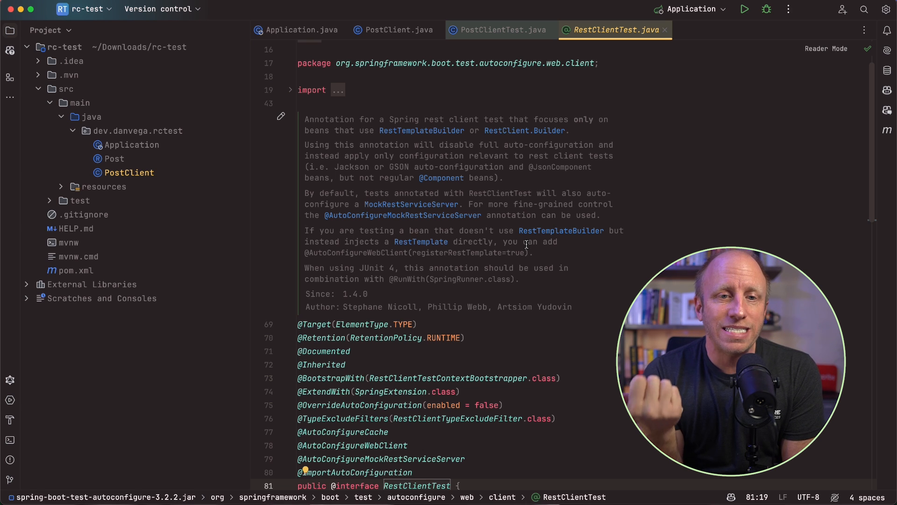
{"action": "mouse_move", "coordinate": [520, 137]}
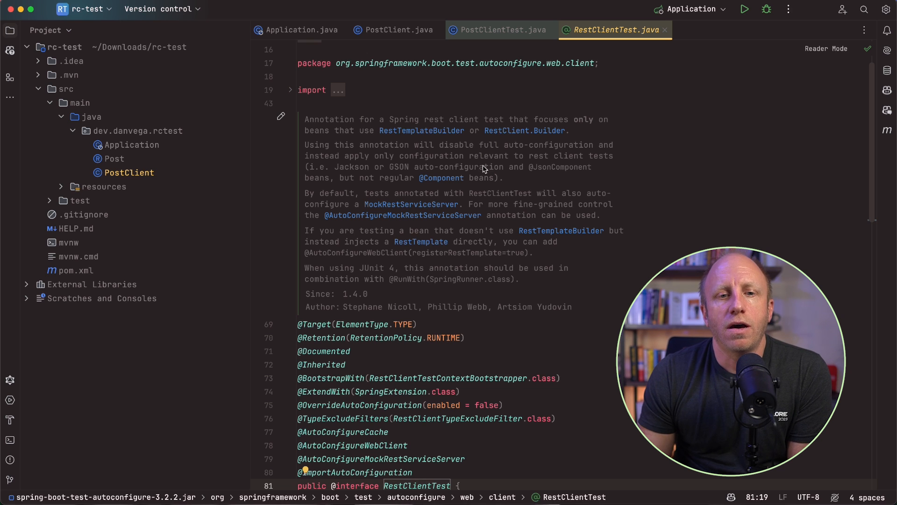
{"action": "mouse_move", "coordinate": [525, 131]}
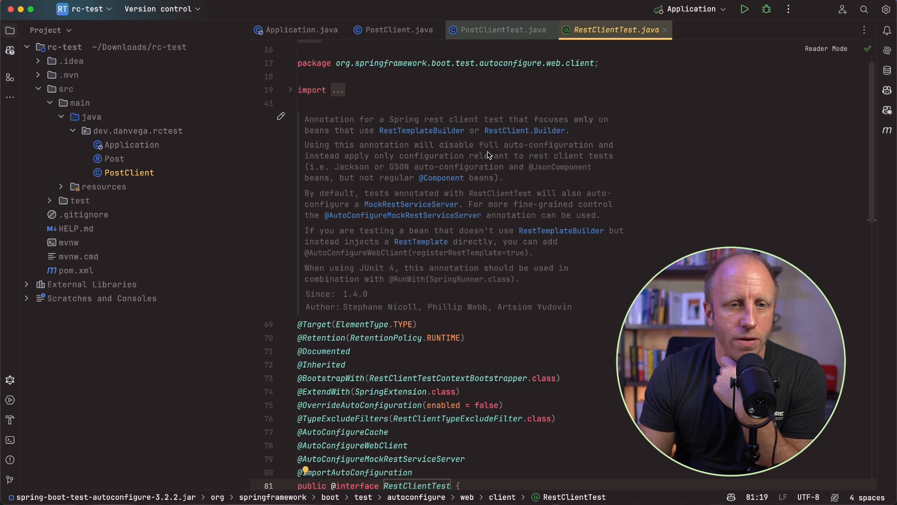
{"action": "mouse_move", "coordinate": [414, 149]}
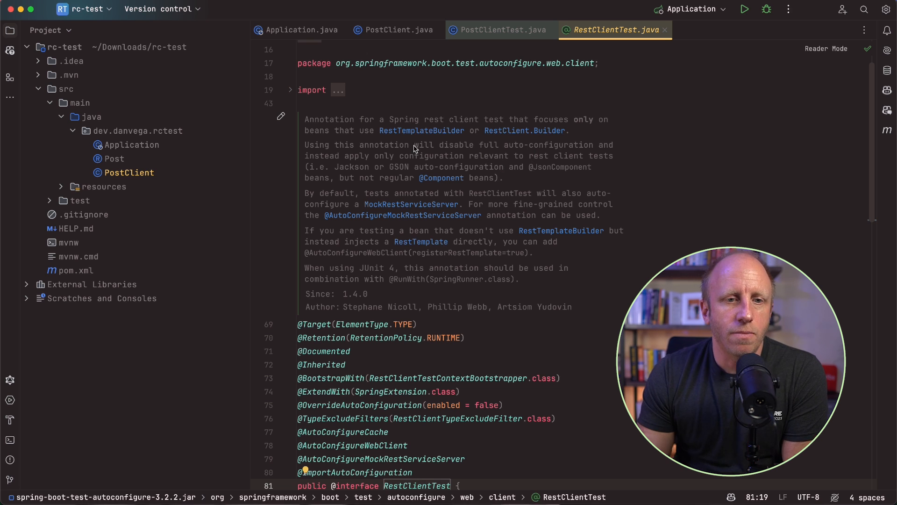
{"action": "mouse_move", "coordinate": [587, 55]}
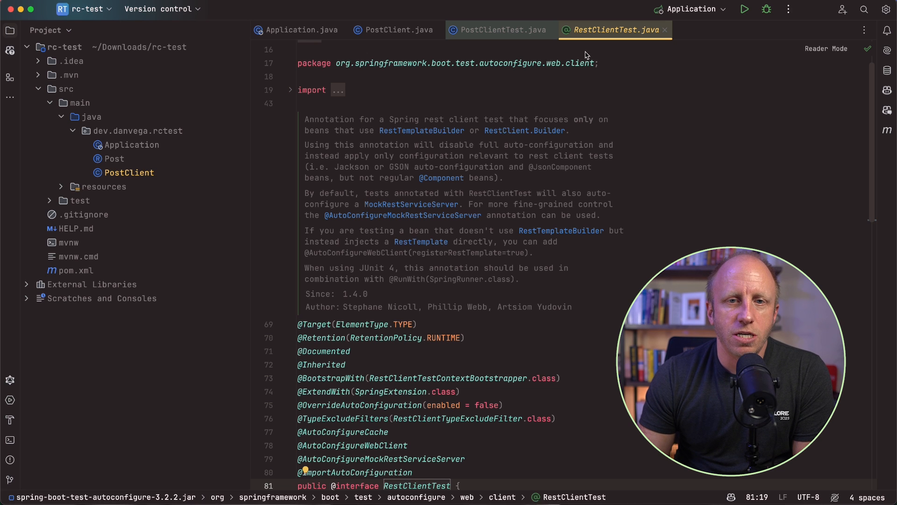
{"action": "left_click", "coordinate": [498, 30]}
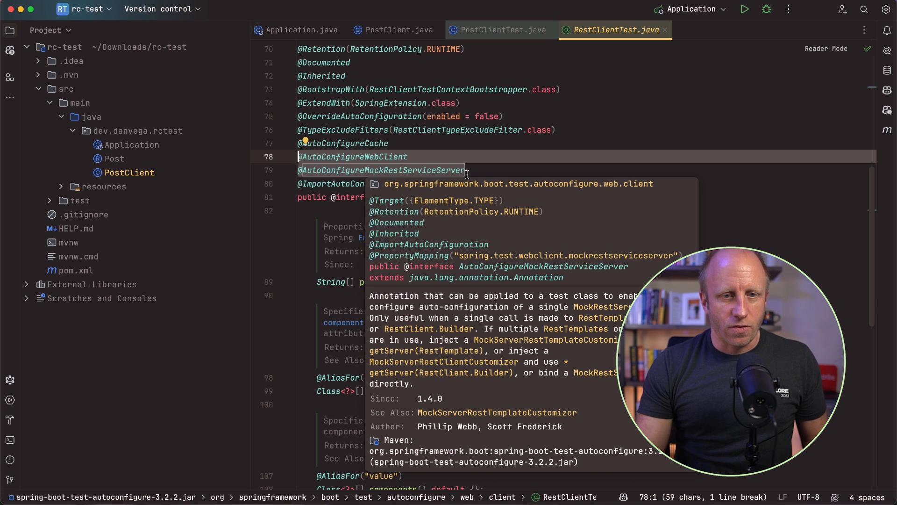
{"action": "left_click", "coordinate": [497, 30]}
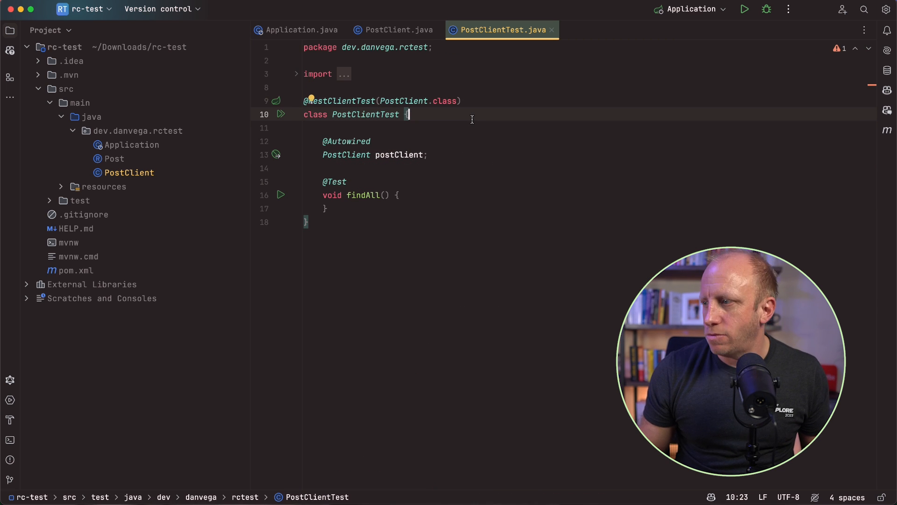
{"action": "key", "text": "enter"}
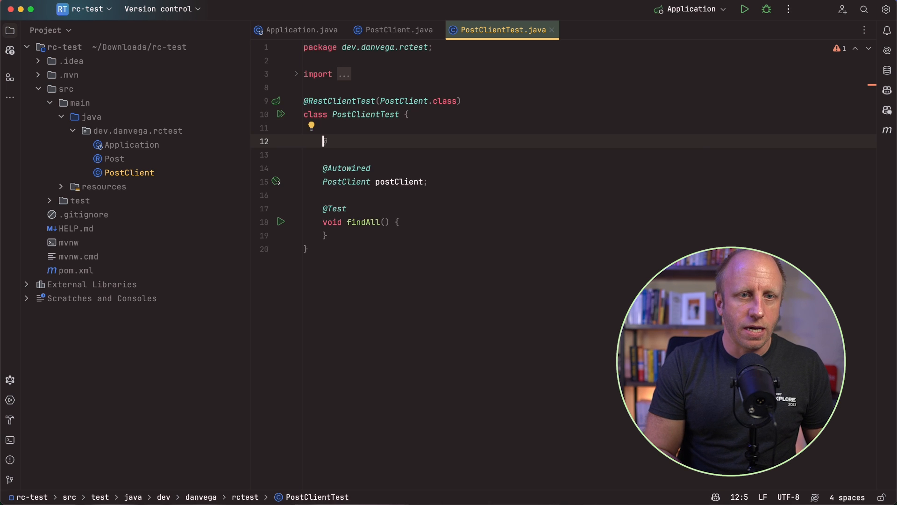
{"action": "type", "text": "@Aut"}
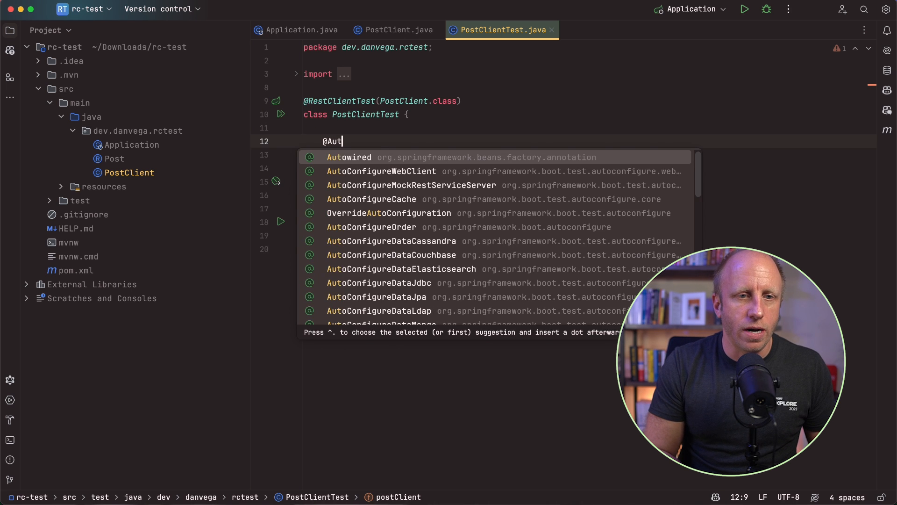
{"action": "type", "text": "MockRestServiceServer serviceServer"}
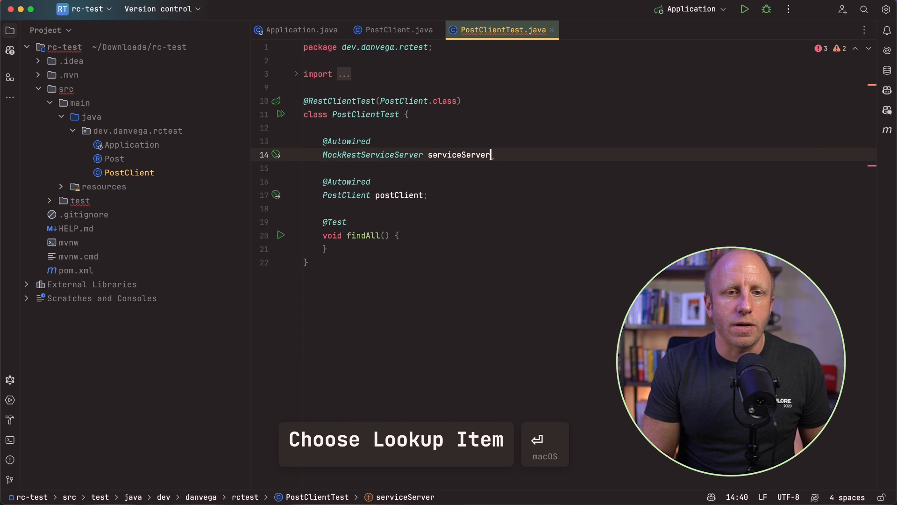
{"action": "key", "text": "Backspace"}
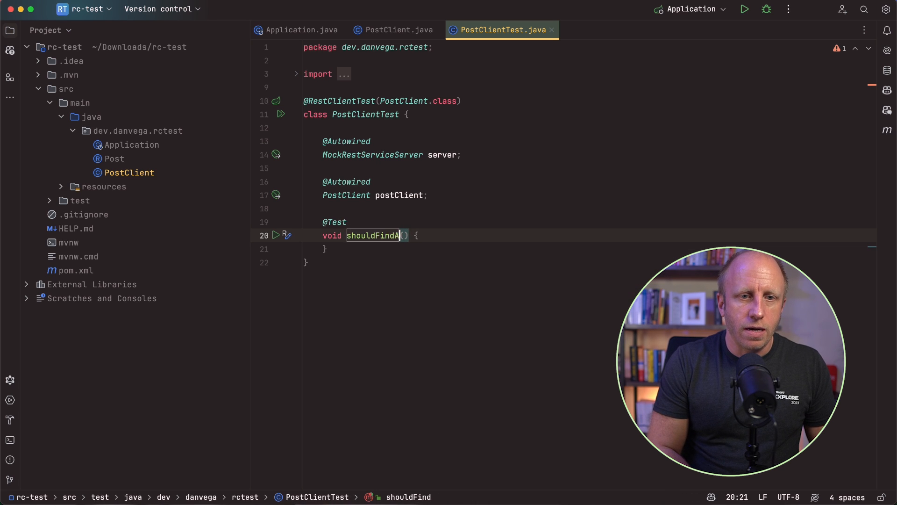
Step: Name the test shouldFindAllPosts and lay out given/when/then with a list of two Posts
{"action": "type", "text": "llPosts"}
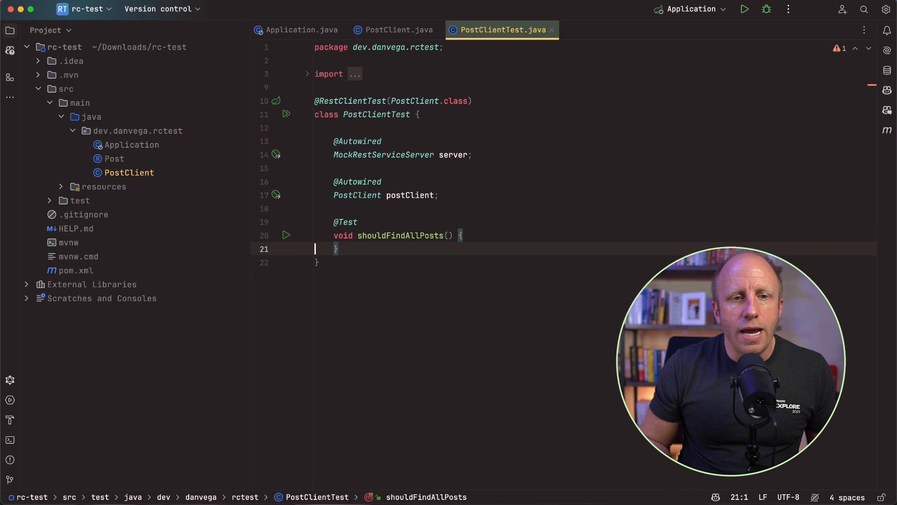
{"action": "key", "text": "Enter"}
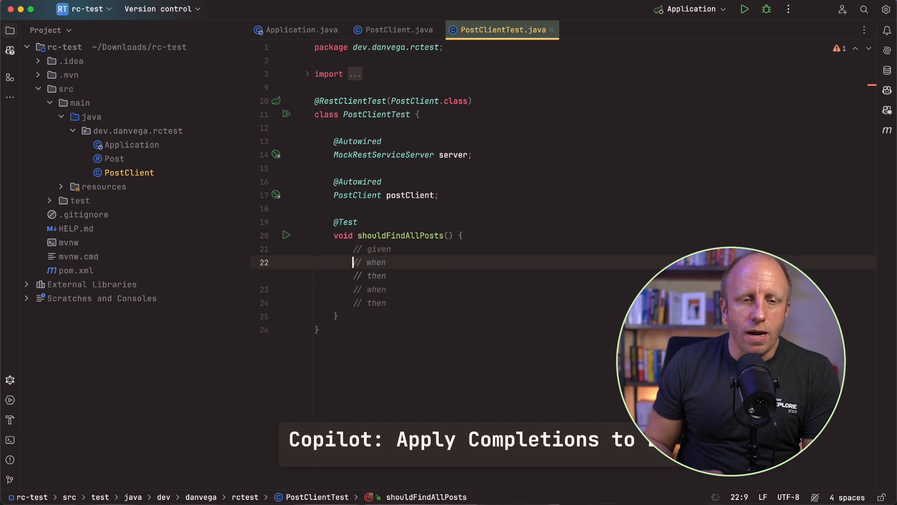
{"action": "key", "text": "cmd+z"}
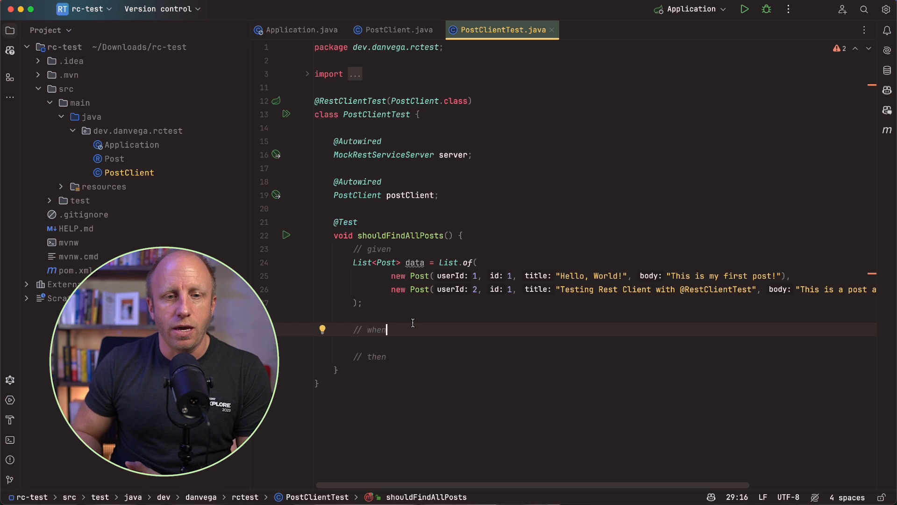
Step: Have server expect a request to the posts URL and respond with the data as JSON
{"action": "key", "text": "enter"}
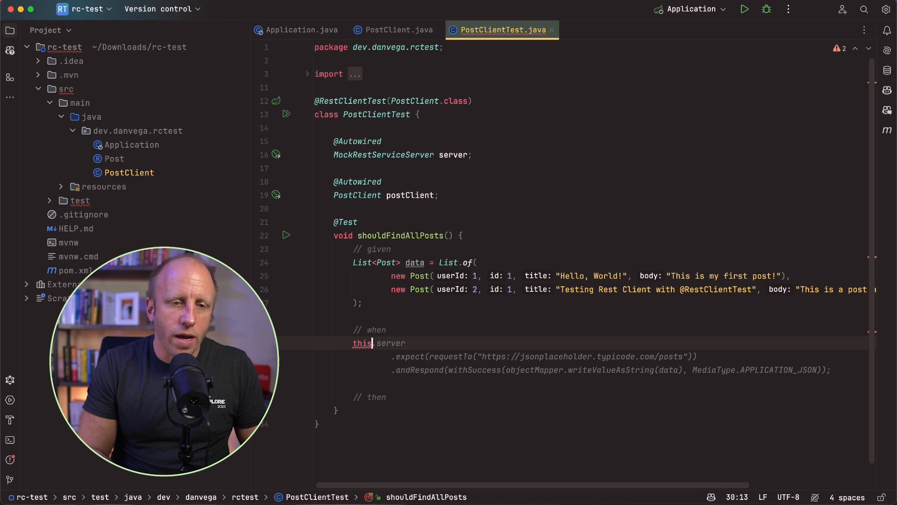
{"action": "type", "text": "server"}
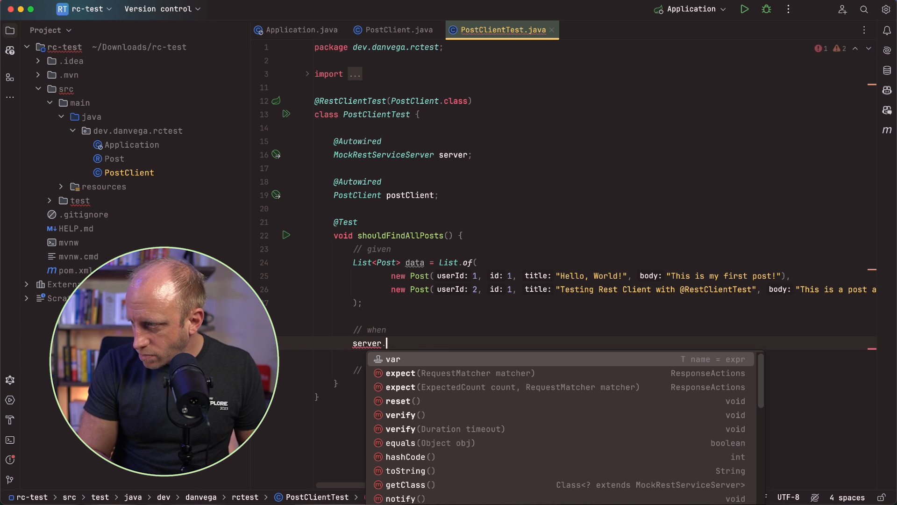
{"action": "type", "text": ".e"}
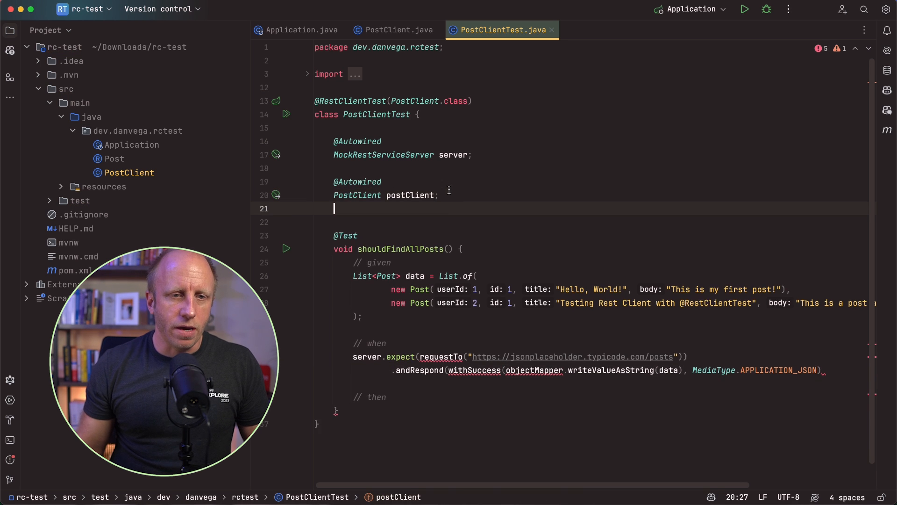
{"action": "type", "text": "@Autowired"}
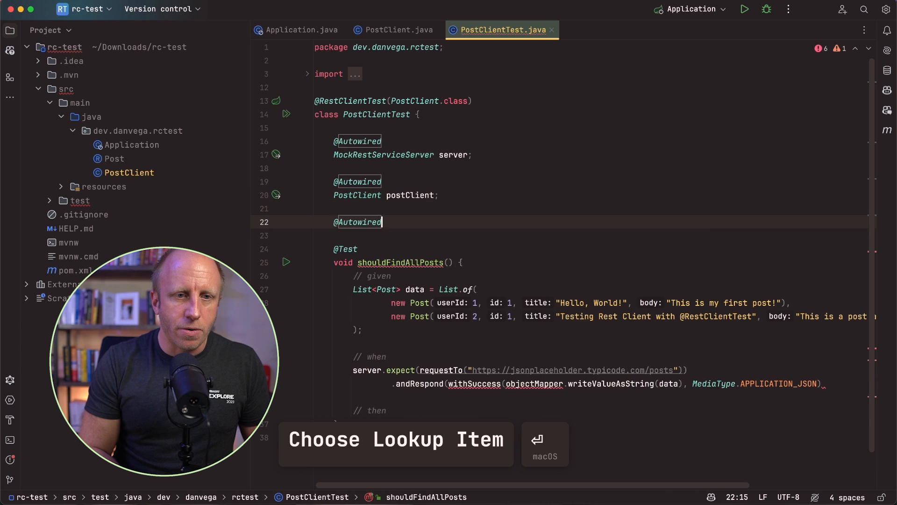
{"action": "type", "text": "ObjectMapper objectMapper;"}
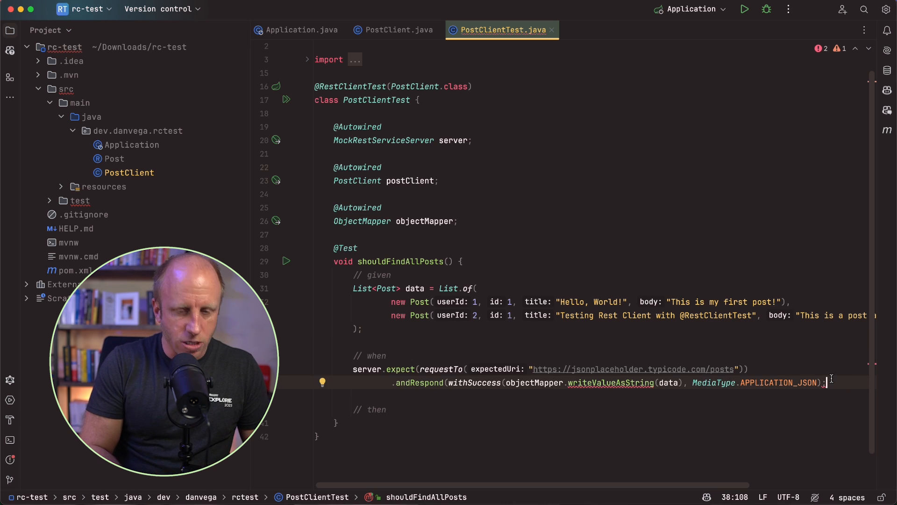
Step: Declare throws JsonProcessingException and store postClient.findAll() in posts under then
{"action": "key", "text": "cmd+s"}
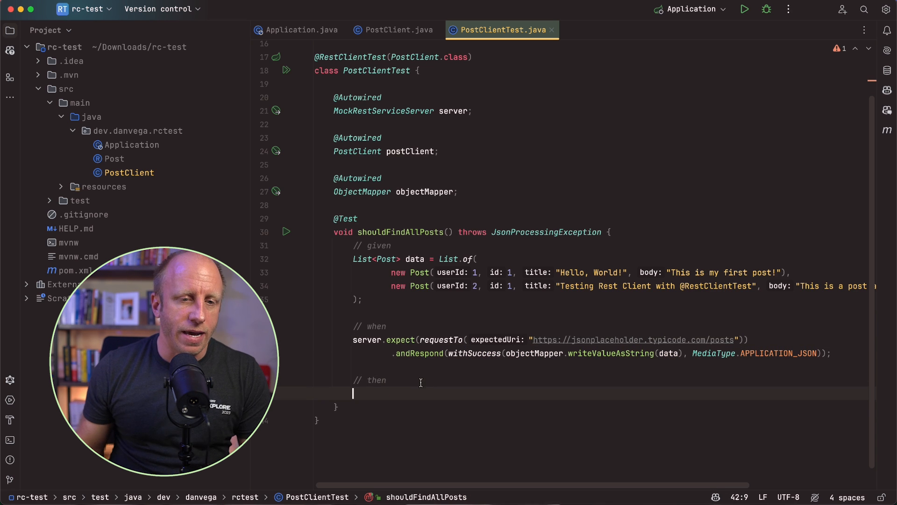
{"action": "type", "text": "List<Post> posts = postClient.findAll();"}
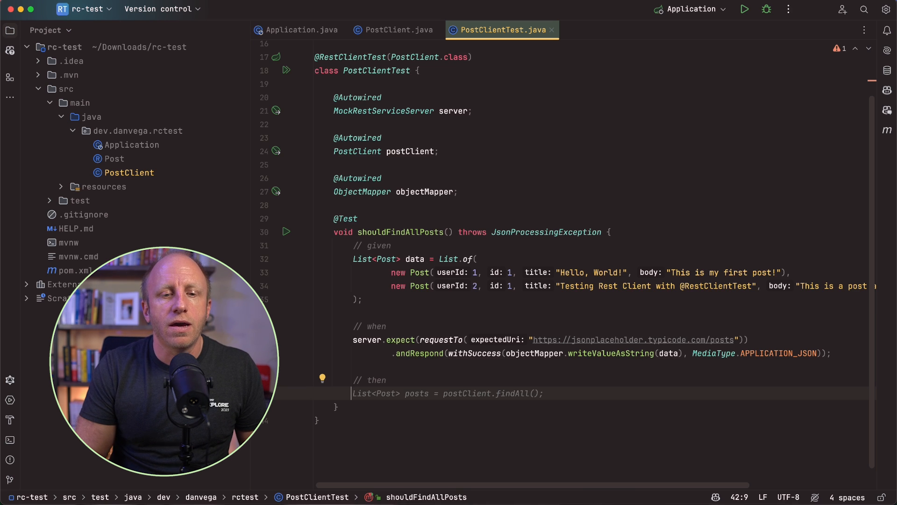
Step: Assert that the findAll result contains two posts
{"action": "type", "text": "postClient.findAll();"}
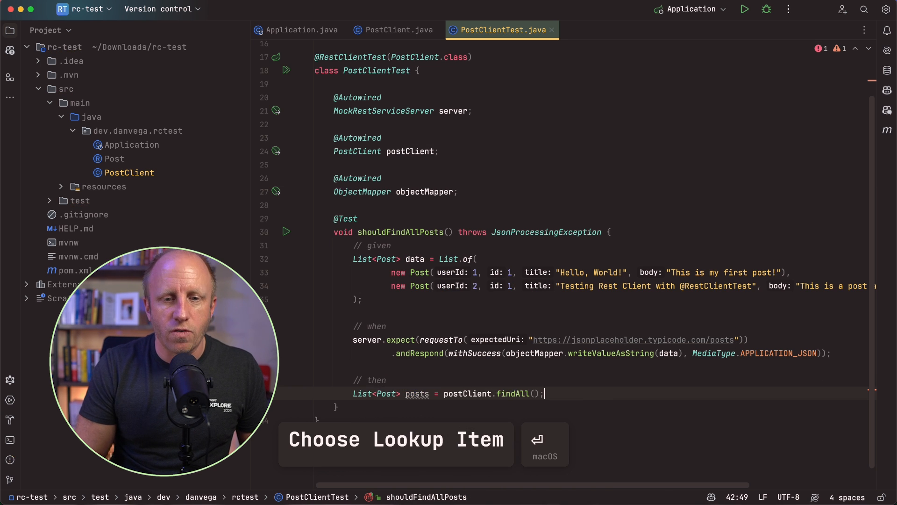
{"action": "type", "text": "assertEquals(2, posts.size());"}
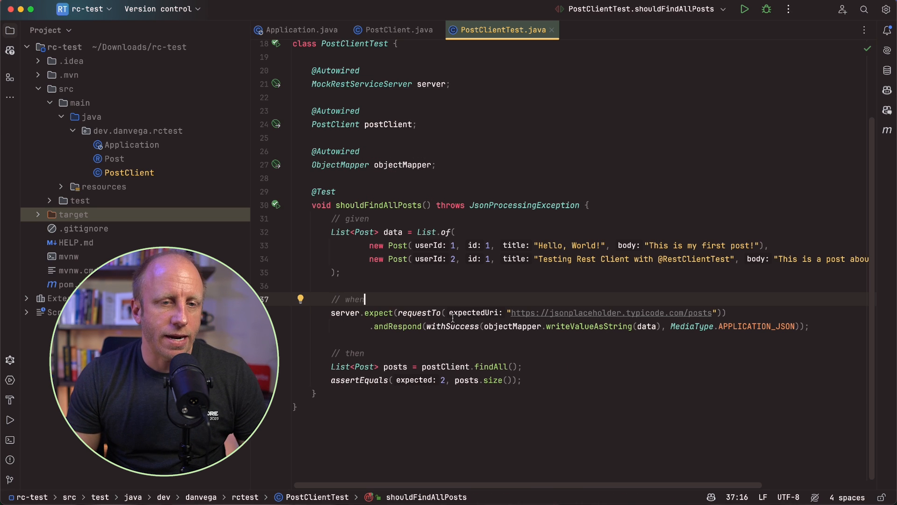
{"action": "mouse_move", "coordinate": [541, 297]}
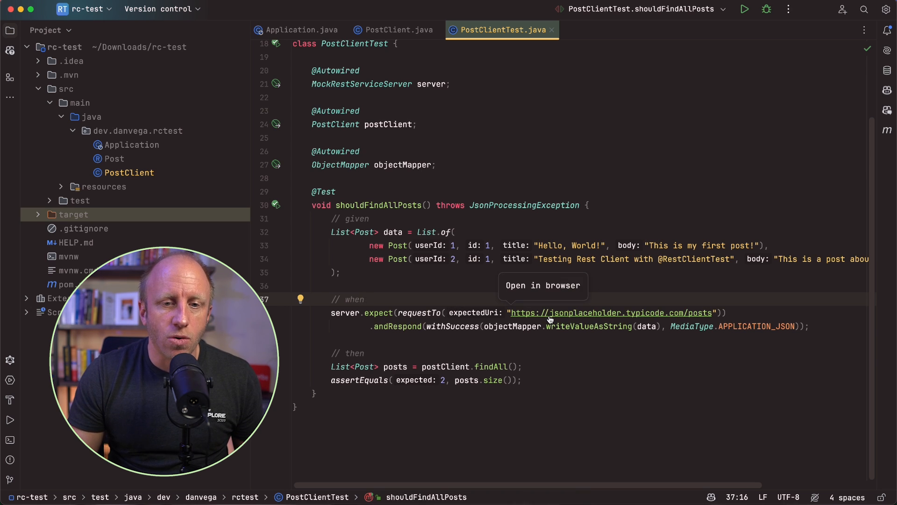
{"action": "mouse_move", "coordinate": [430, 132]}
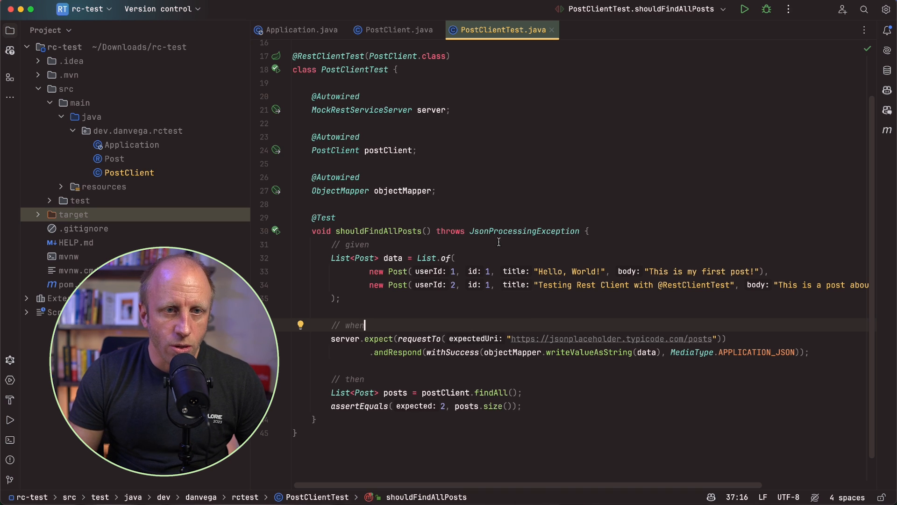
Step: Create a JdkClientHttpRequestFactory in PostClient and pass it via .requestFactory(requestFactory), then return to PostClientTest
{"action": "left_click", "coordinate": [392, 30]}
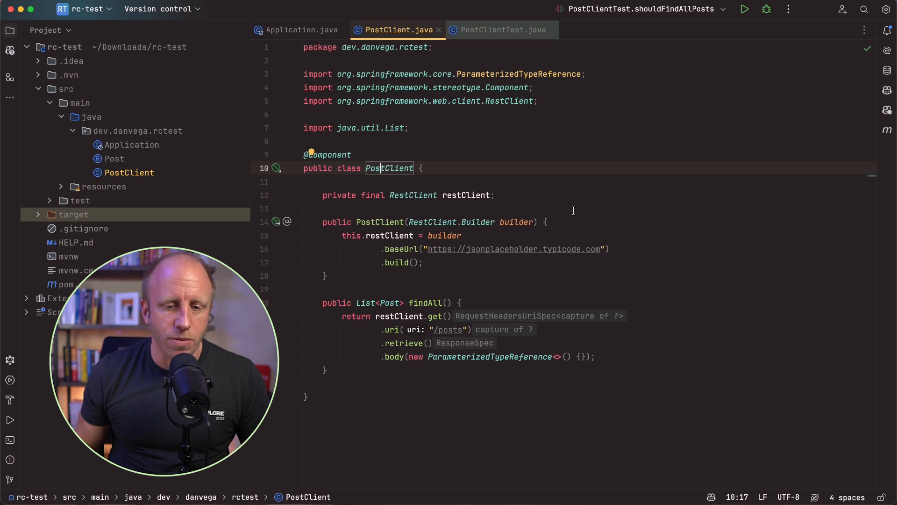
{"action": "key", "text": "cmd+z"}
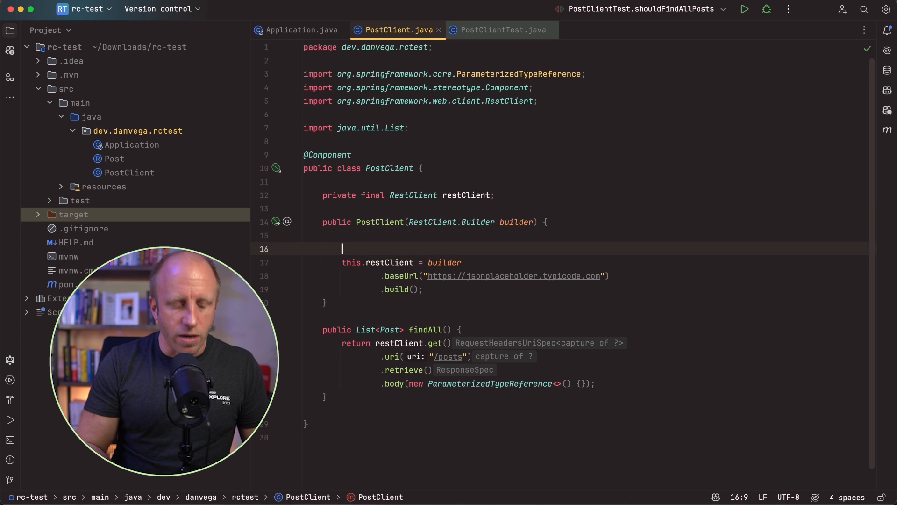
{"action": "type", "text": "J"}
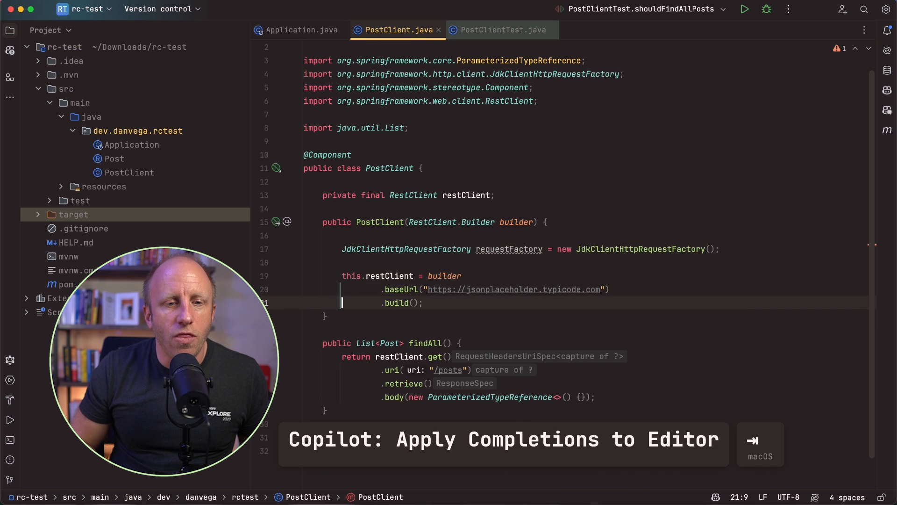
{"action": "key", "text": "enter"}
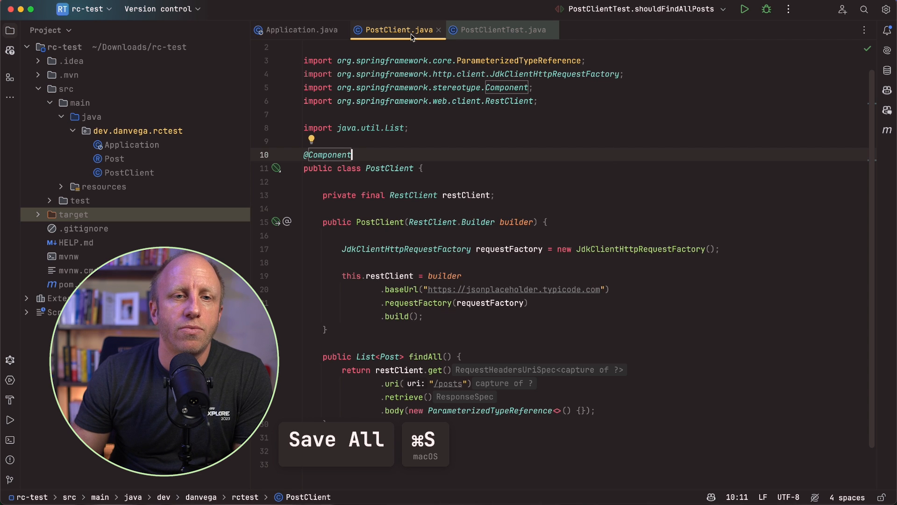
{"action": "left_click", "coordinate": [497, 30]}
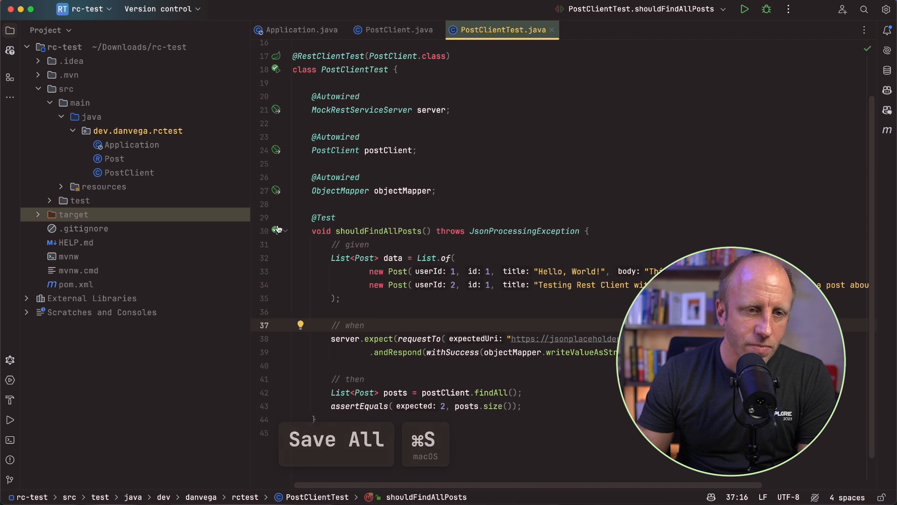
Step: Run shouldFindAllPosts to see it fail, then strip the request factory lines from PostClient's constructor
{"action": "left_click", "coordinate": [276, 231]}
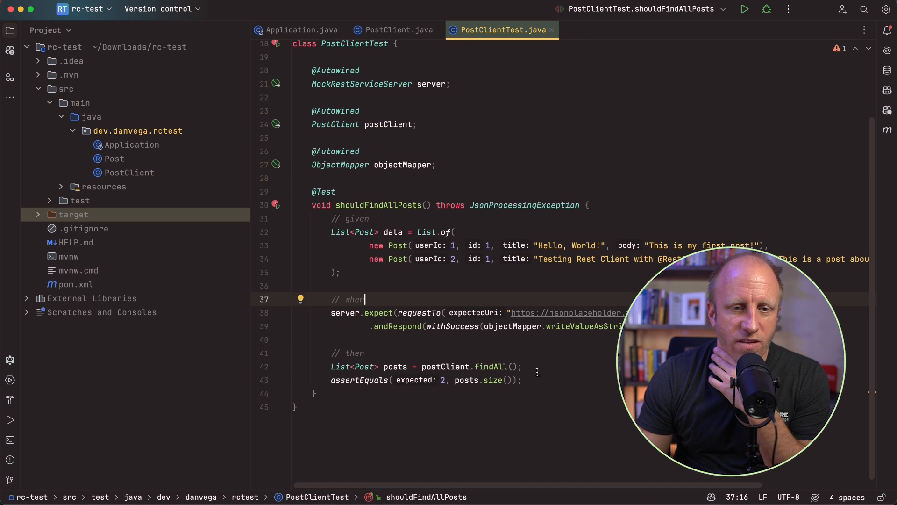
{"action": "left_click", "coordinate": [394, 29]}
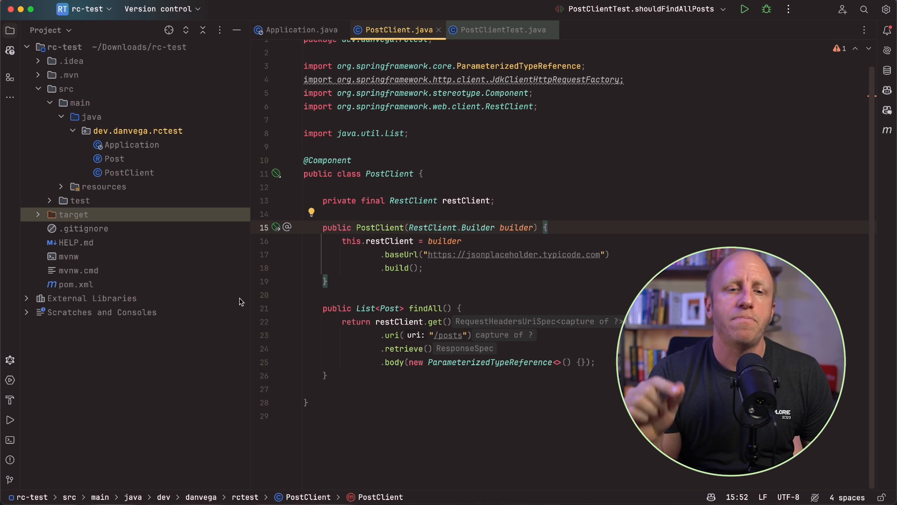
{"action": "mouse_move", "coordinate": [421, 202]}
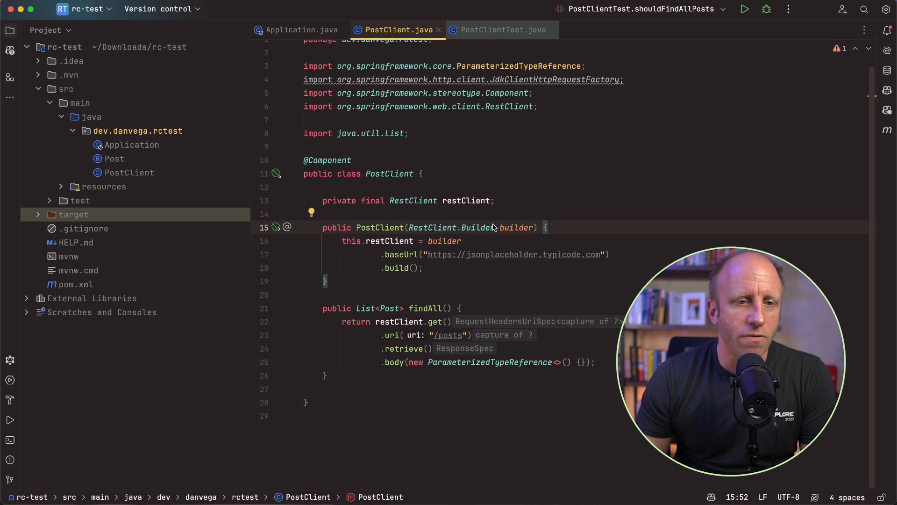
{"action": "left_click", "coordinate": [500, 29]}
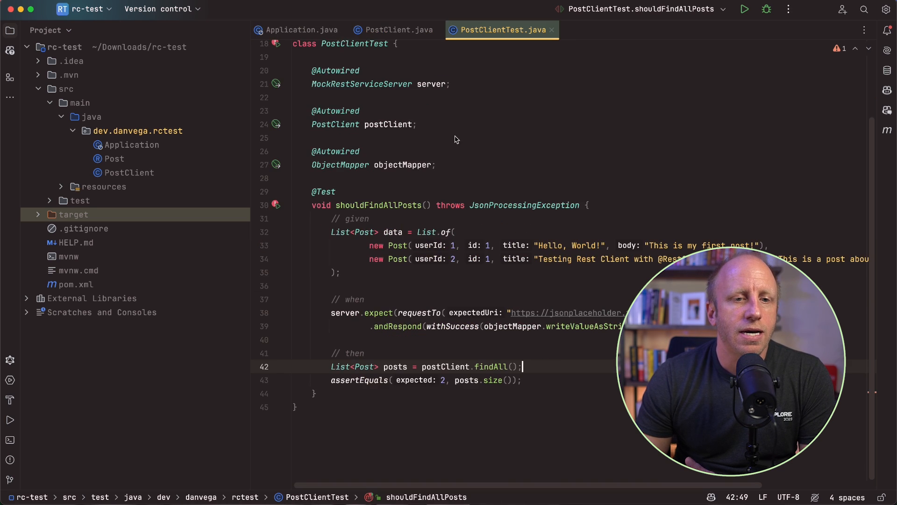